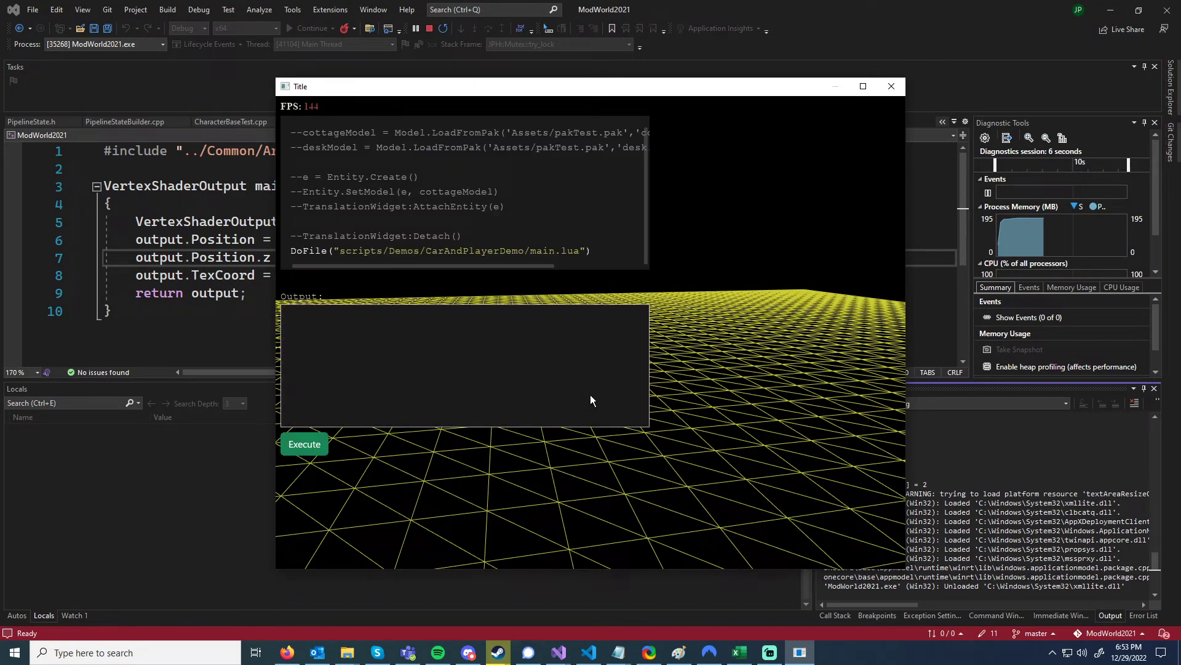
mouse_move(294, 199)
type("--")
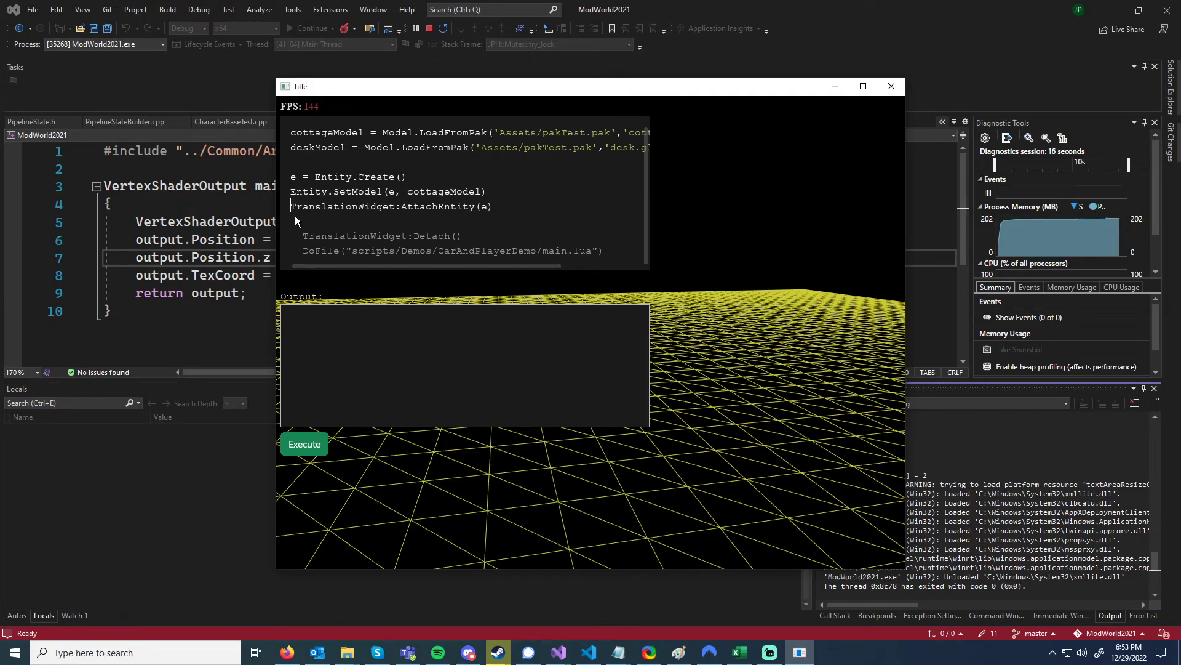
- Begin editing the Lua console script to uncomment the cottage-entity creation lines
left_click(304, 443)
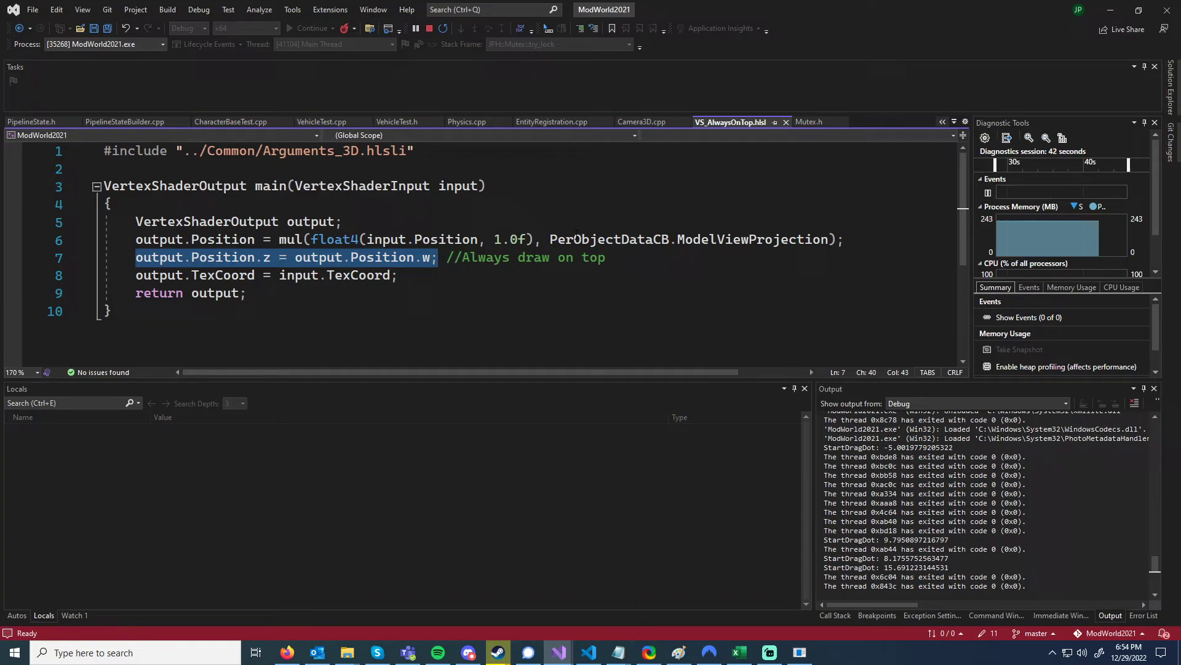
mouse_move(409, 266)
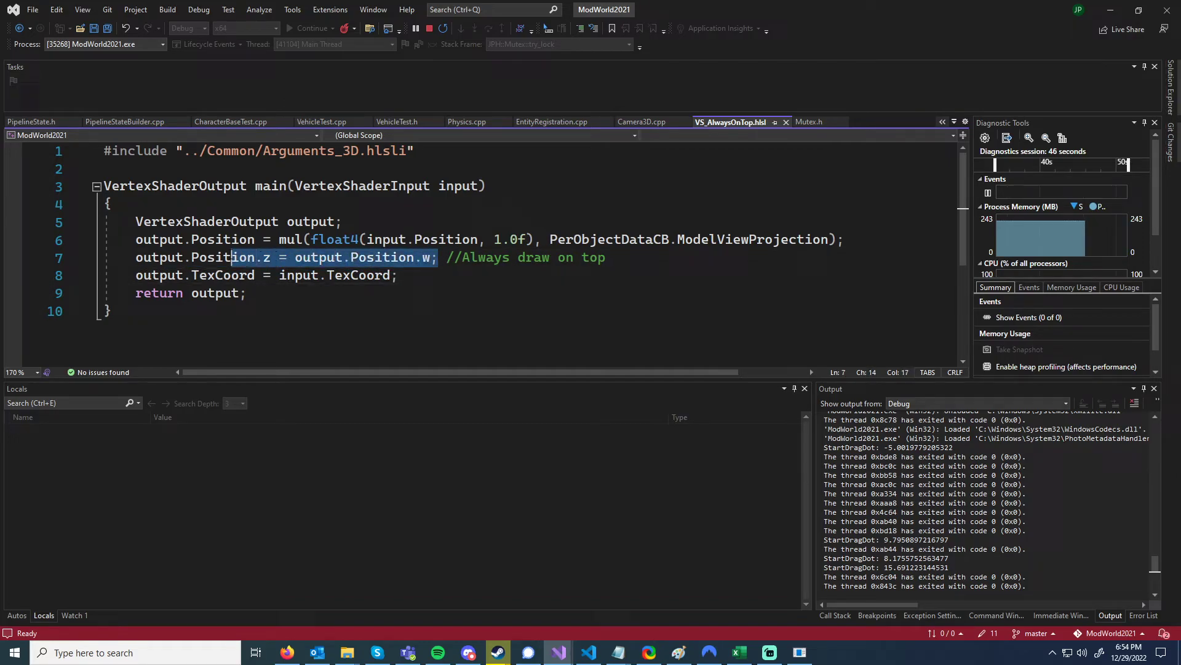
left_click(276, 274)
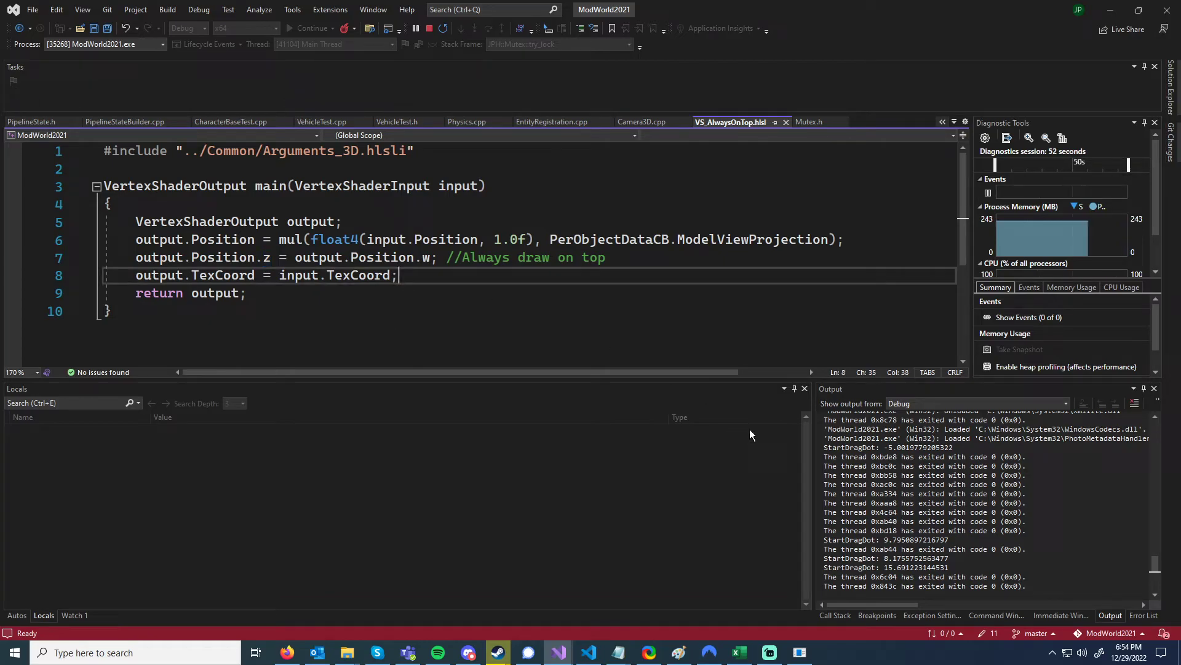
left_click(309, 28)
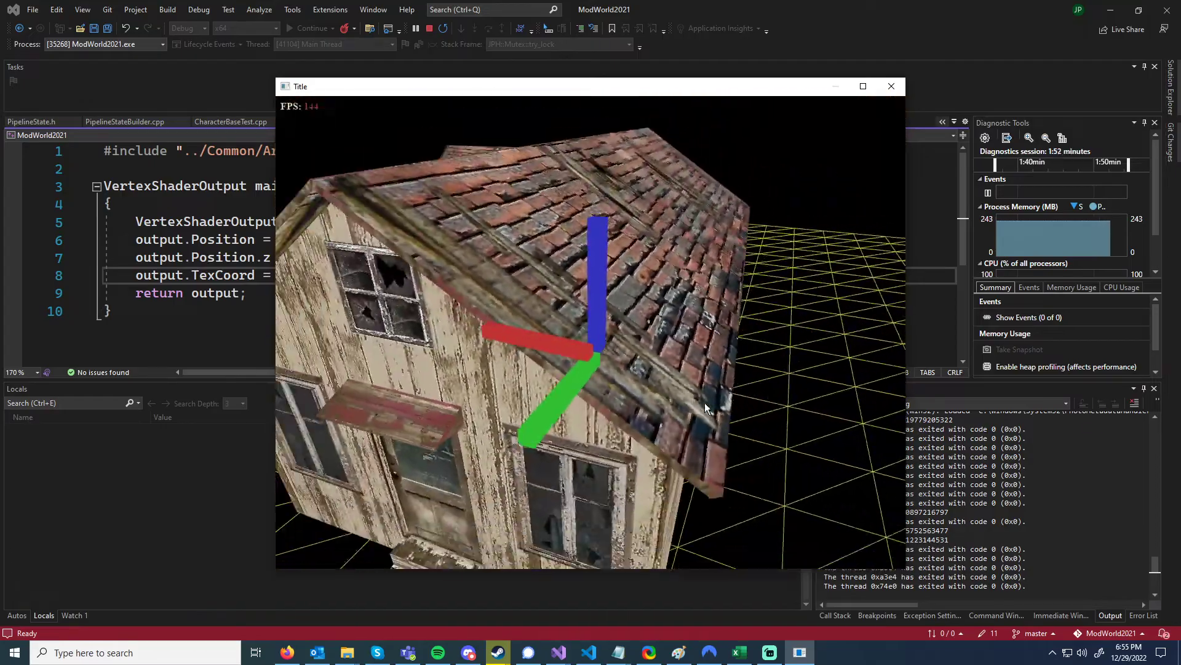
- Execute the script to spawn another cottage, drag it on the grid, then select deskModel in the console
left_click(304, 444)
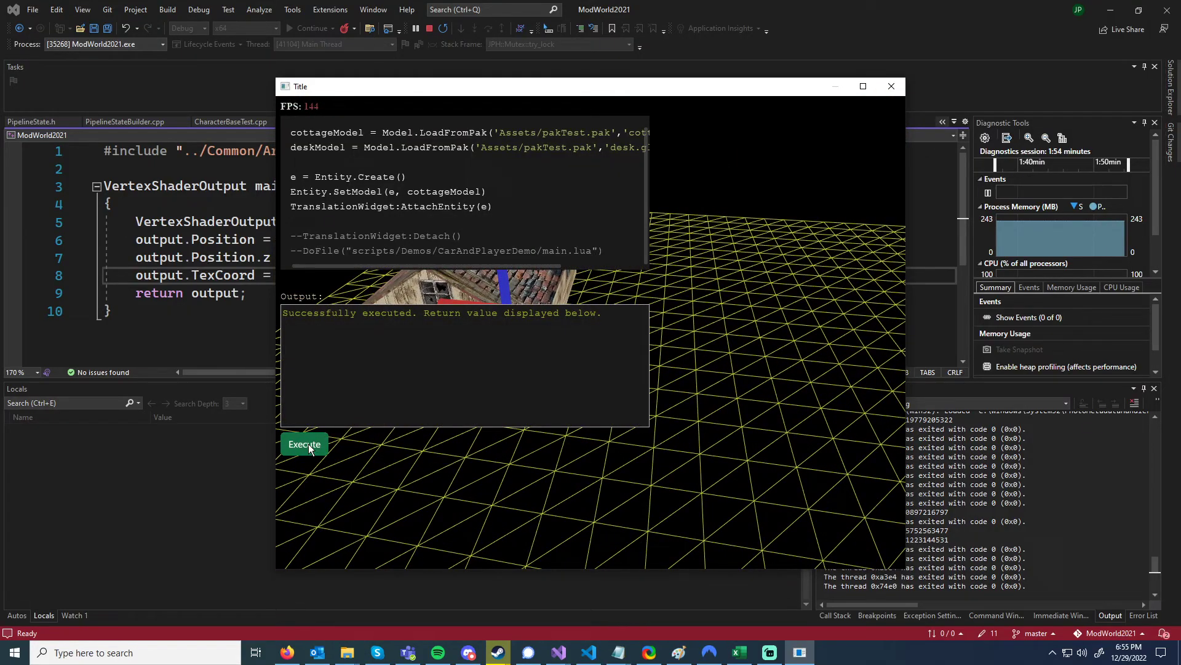
left_click(304, 445)
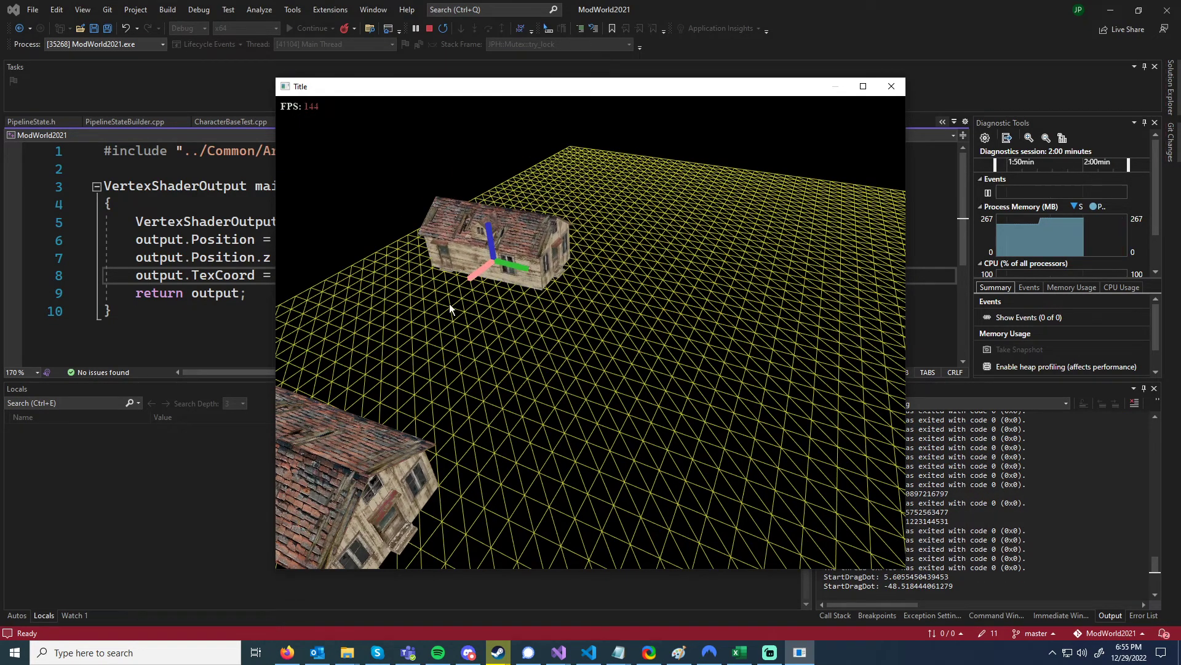
left_click(304, 445)
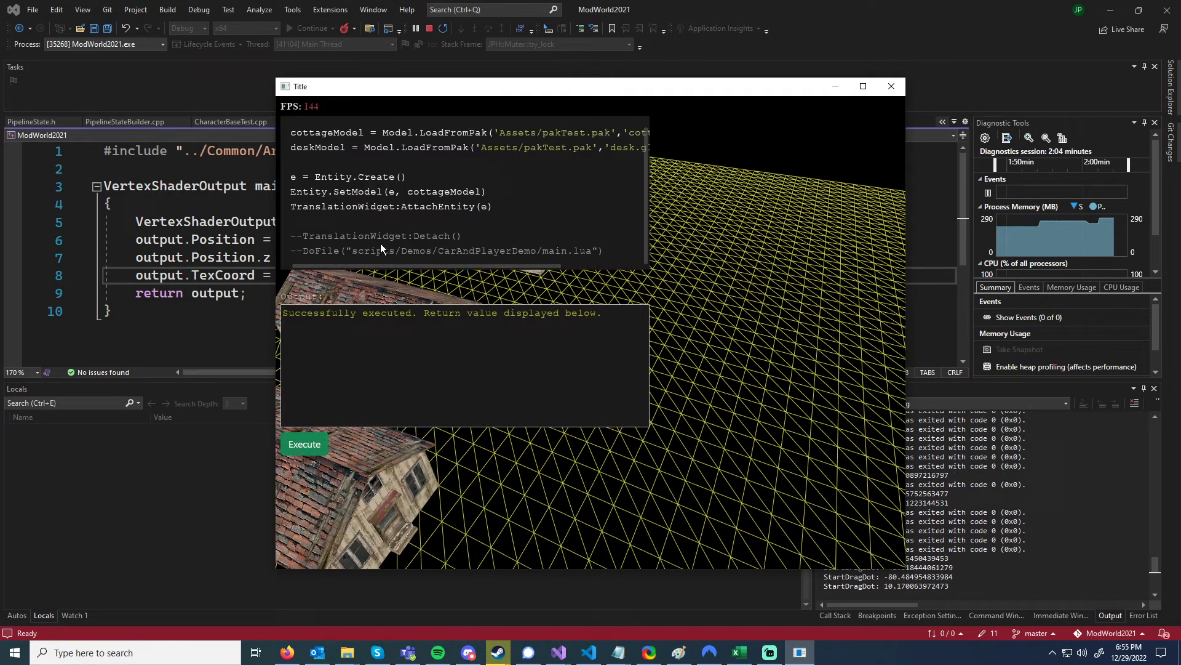
double_click(317, 147)
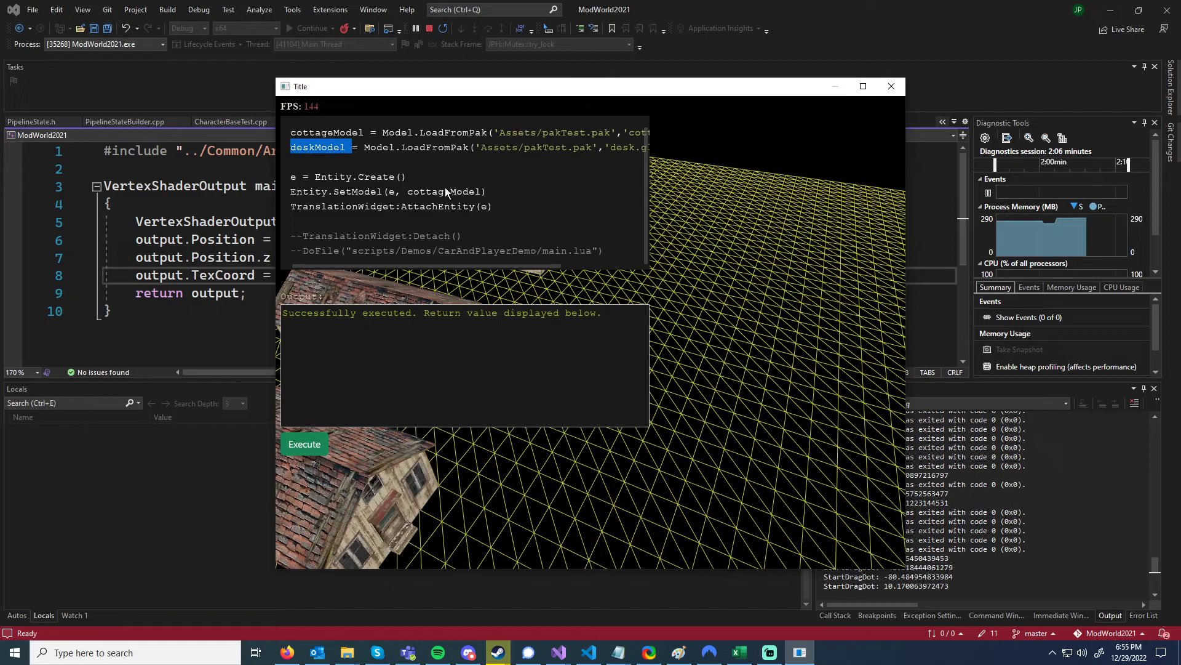
left_click(304, 444)
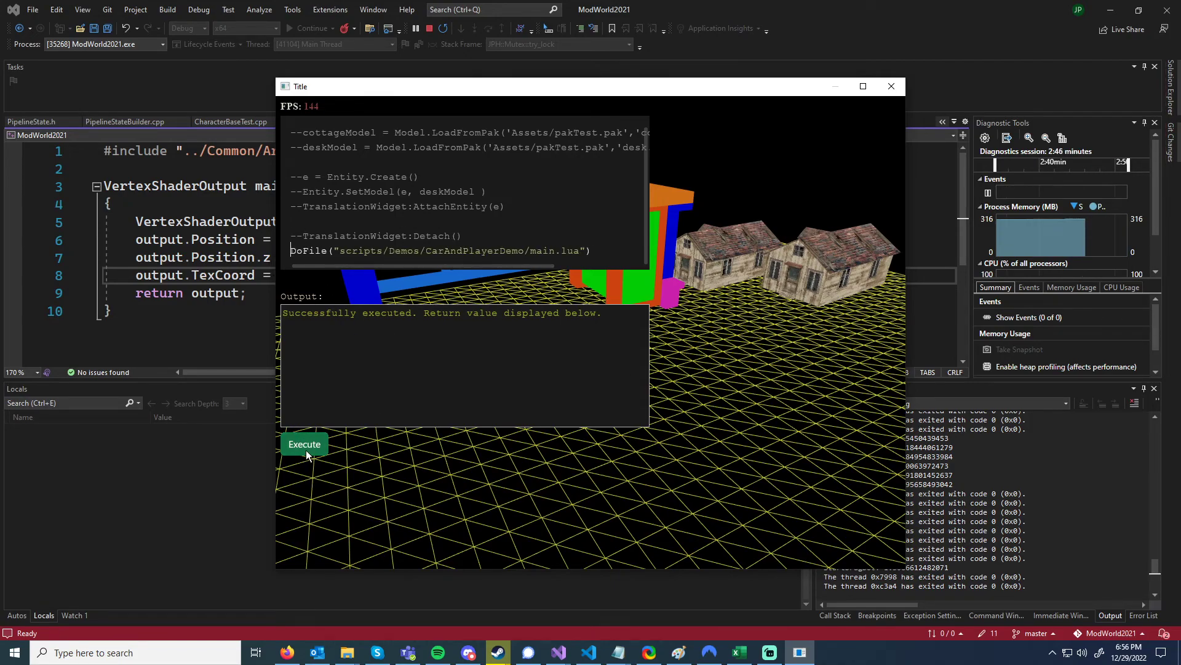
- Execute the script that loads CarAndPlayerDemo/main.lua beside the cottages
left_click(304, 445)
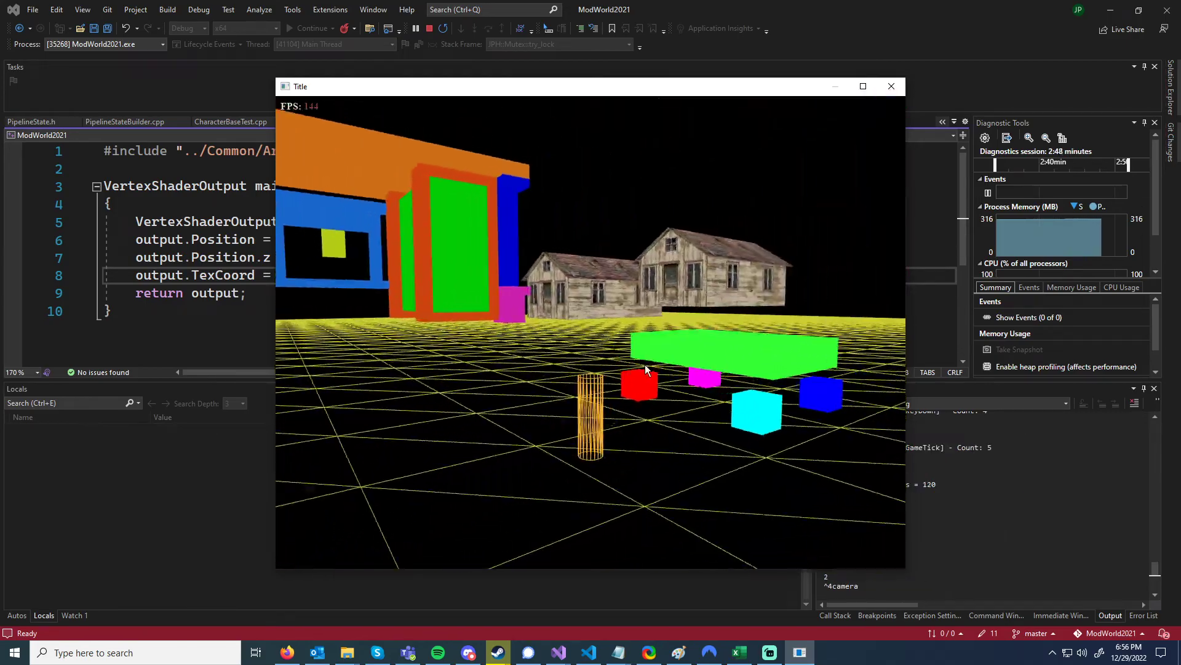